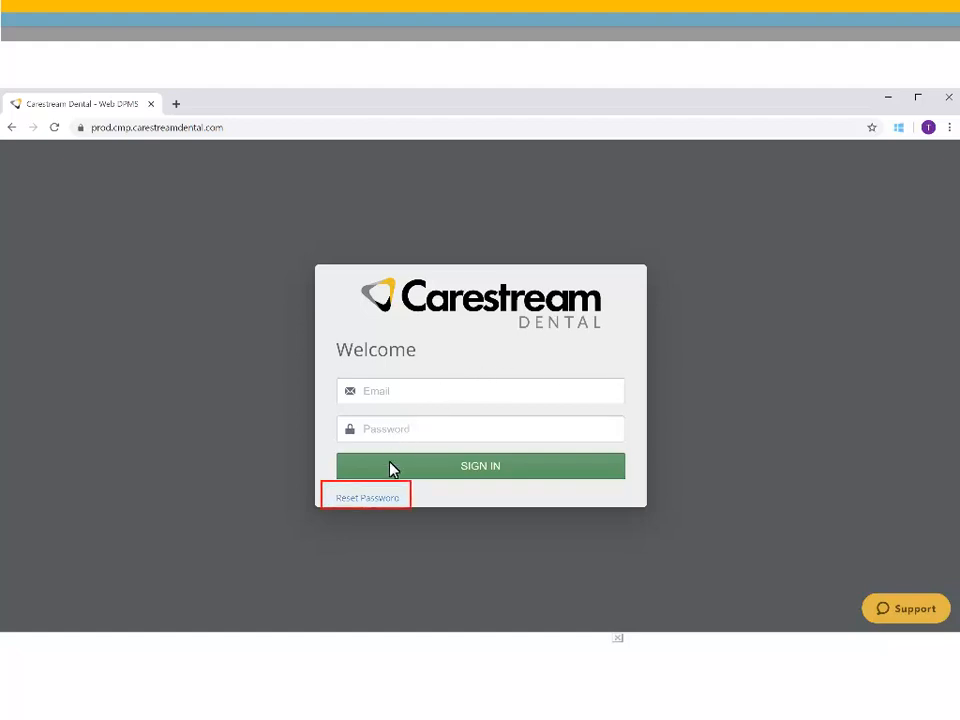
# Go to Reset Password and focus the Email Address field on the reset page.
pyautogui.click(366, 496)
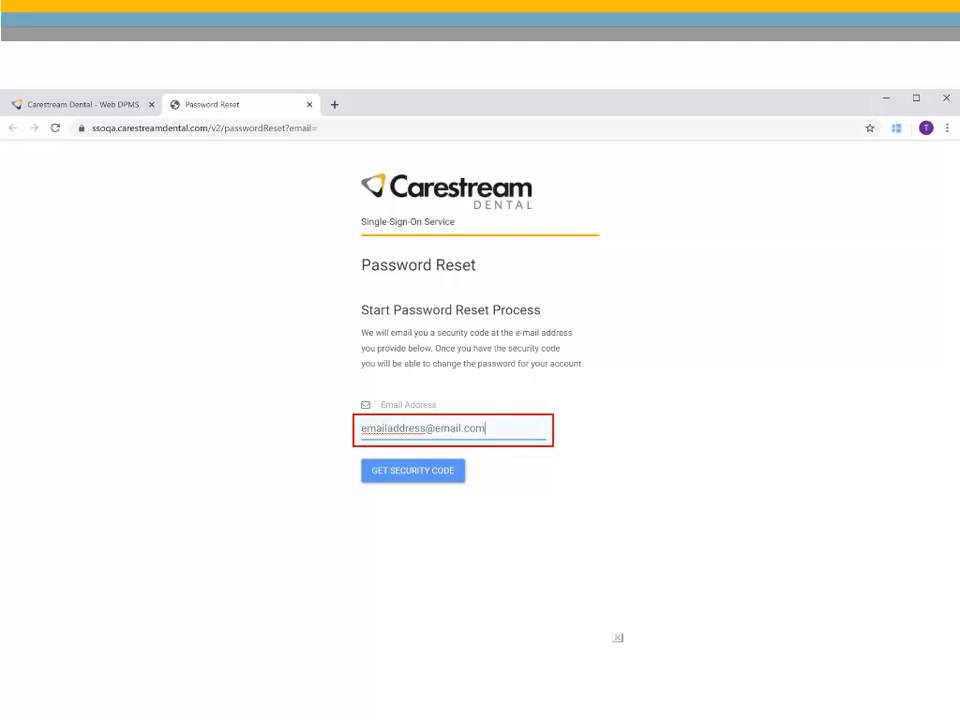
pyautogui.click(412, 470)
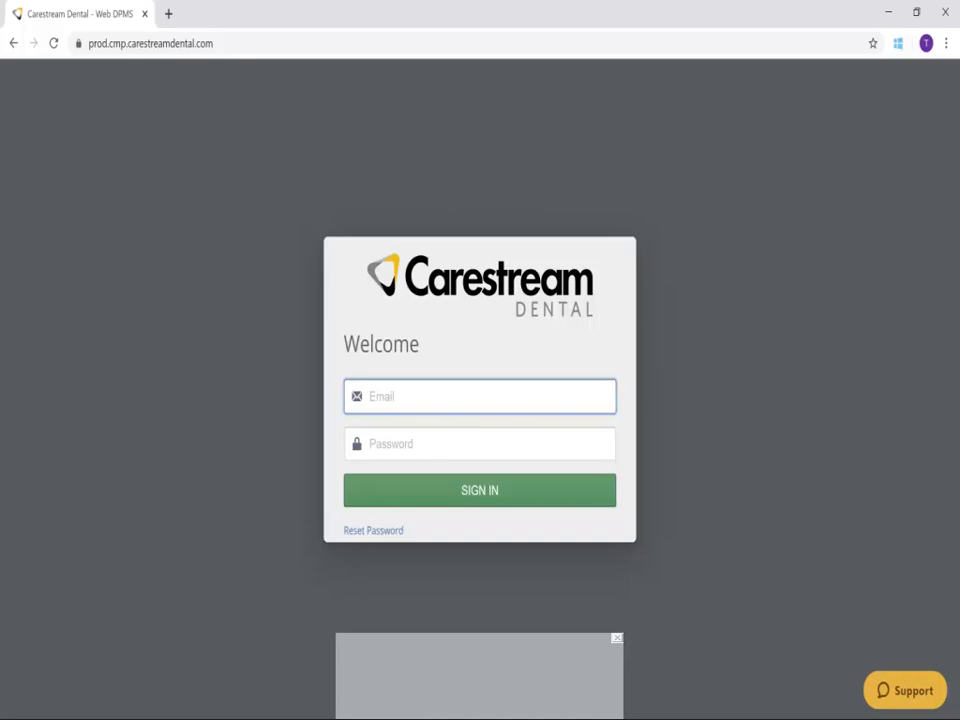
pyautogui.moveTo(604, 490)
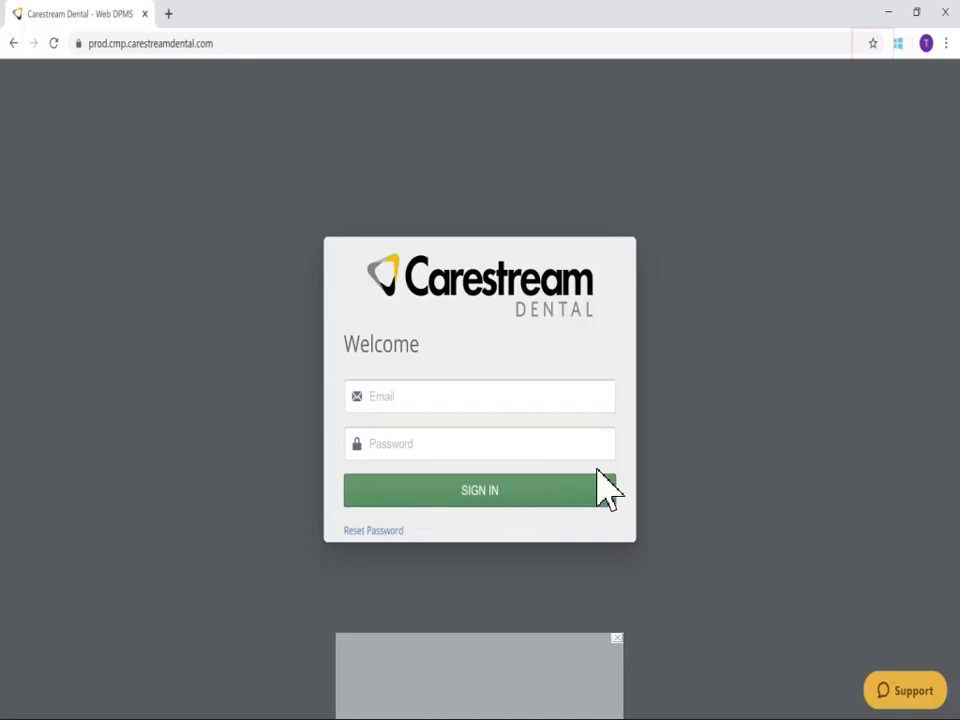
pyautogui.moveTo(872, 44)
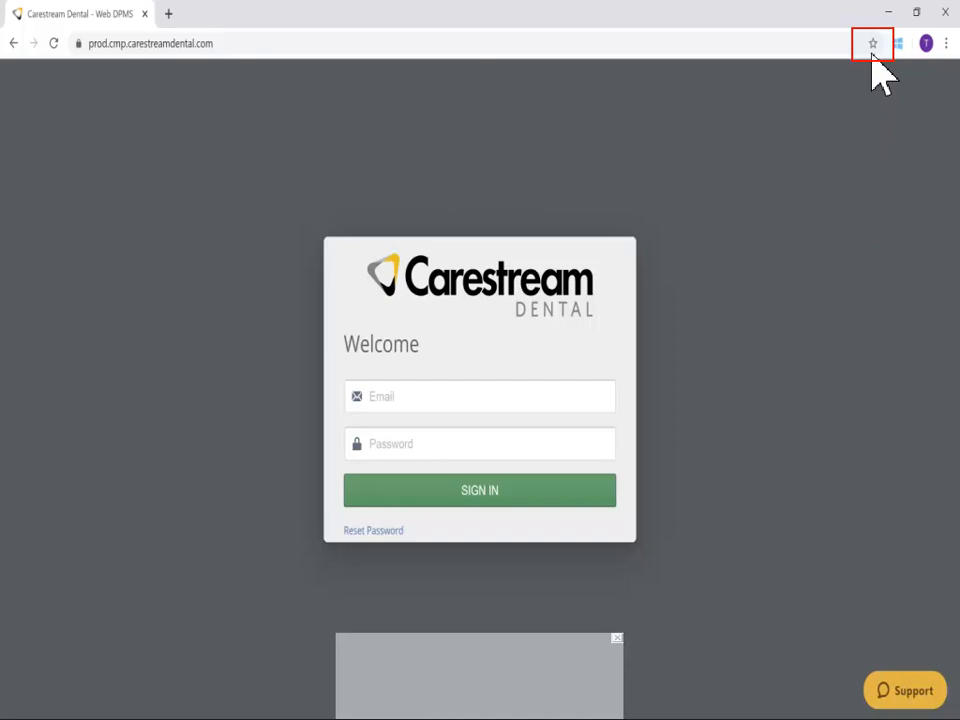
# Bookmark the sign-in page as CMP into the Bookmarks bar folder.
pyautogui.click(872, 44)
pyautogui.write('CMP')
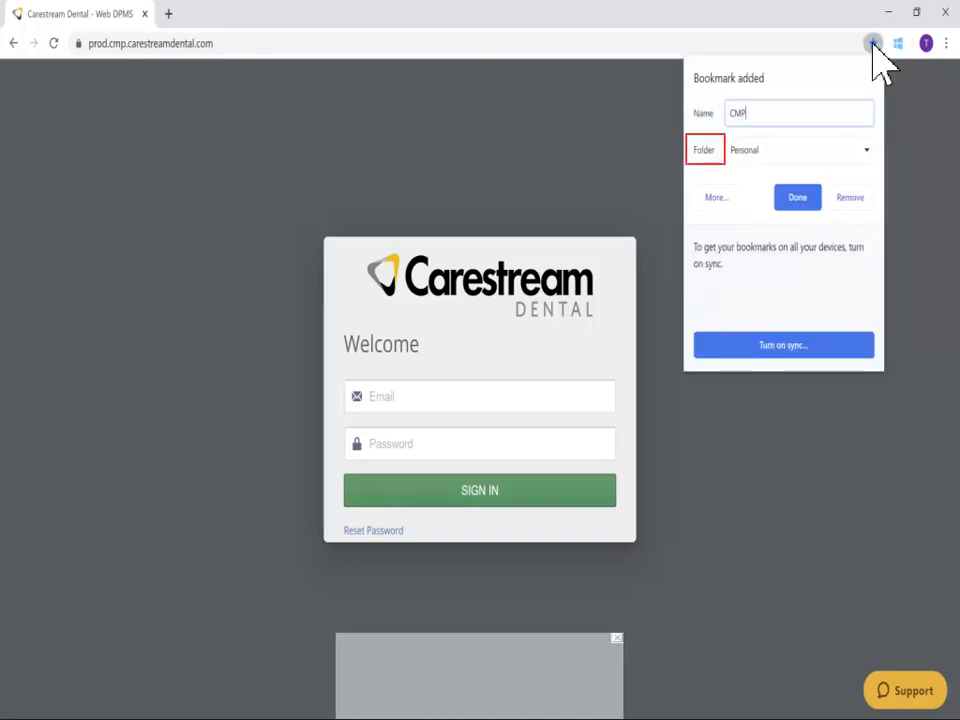
pyautogui.moveTo(790, 160)
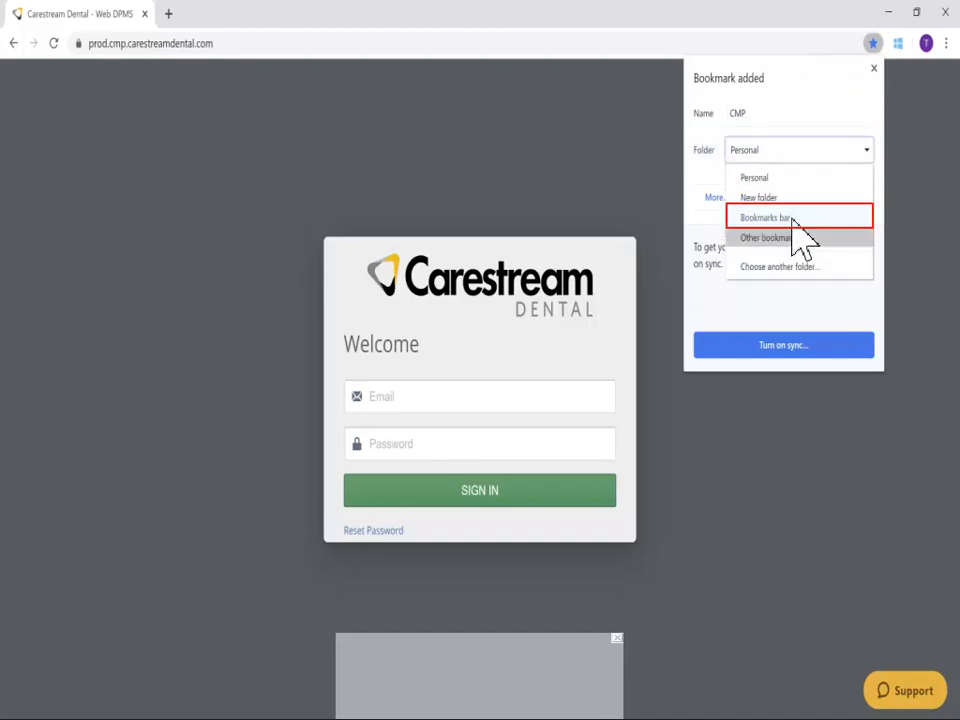
pyautogui.click(764, 216)
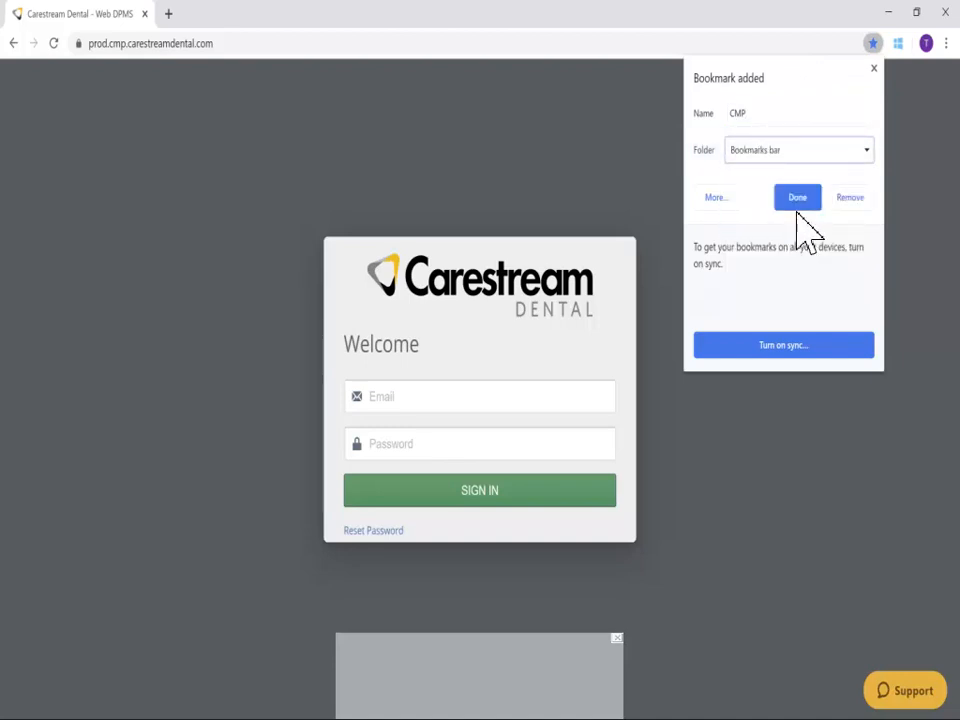
pyautogui.click(796, 198)
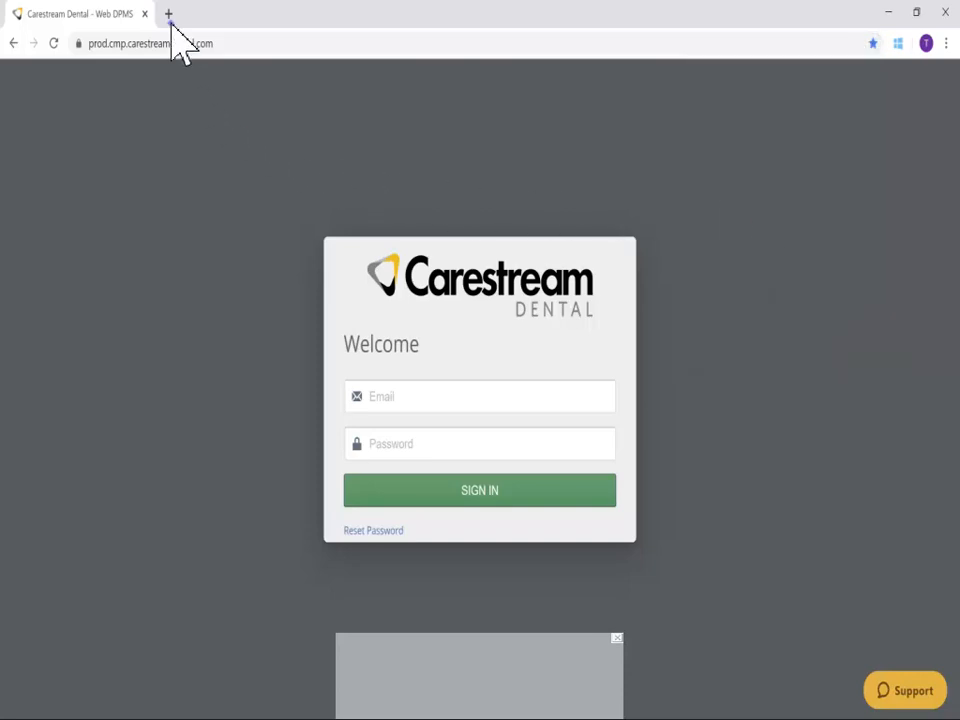
# Open a new tab showing the CMP bookmark on the bookmarks bar.
pyautogui.click(168, 12)
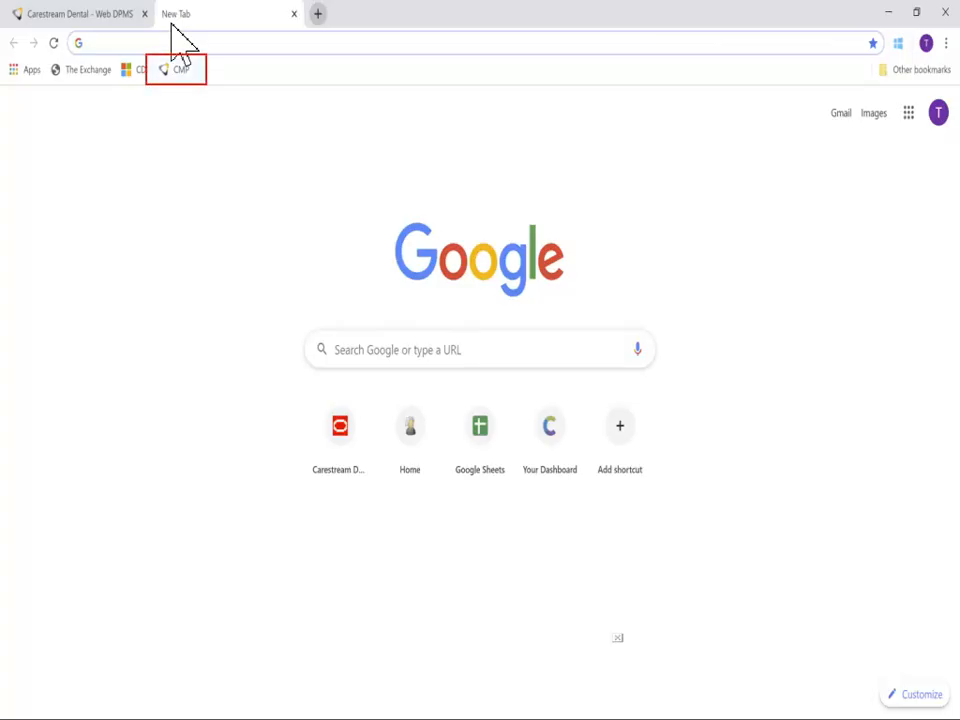
pyautogui.moveTo(190, 76)
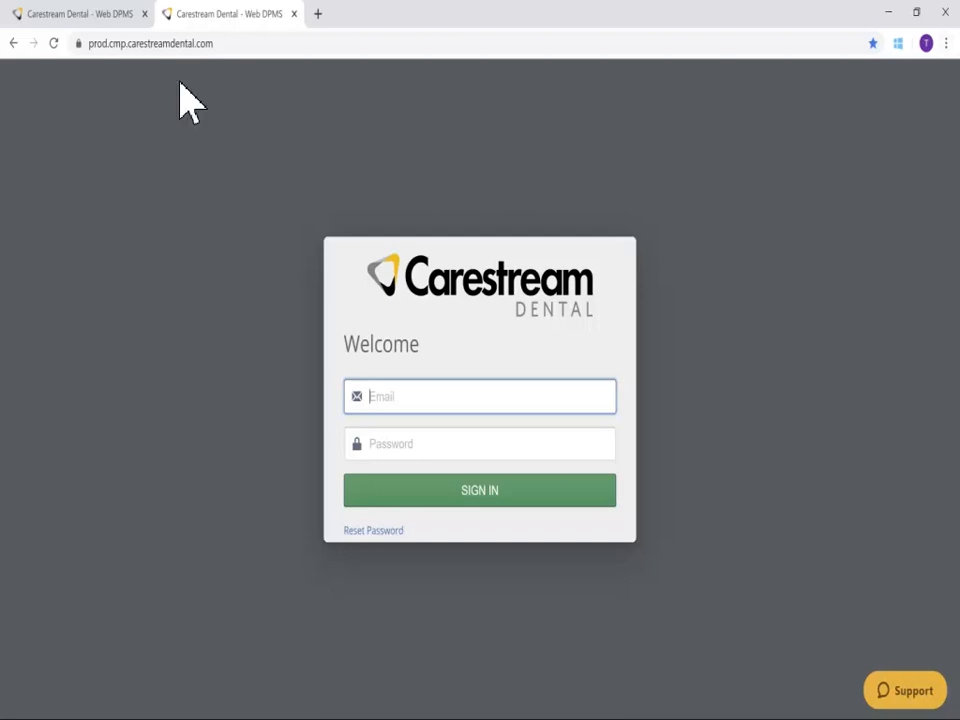
# Launch Create shortcut… from More tools with the name CMP prefilled.
pyautogui.click(946, 44)
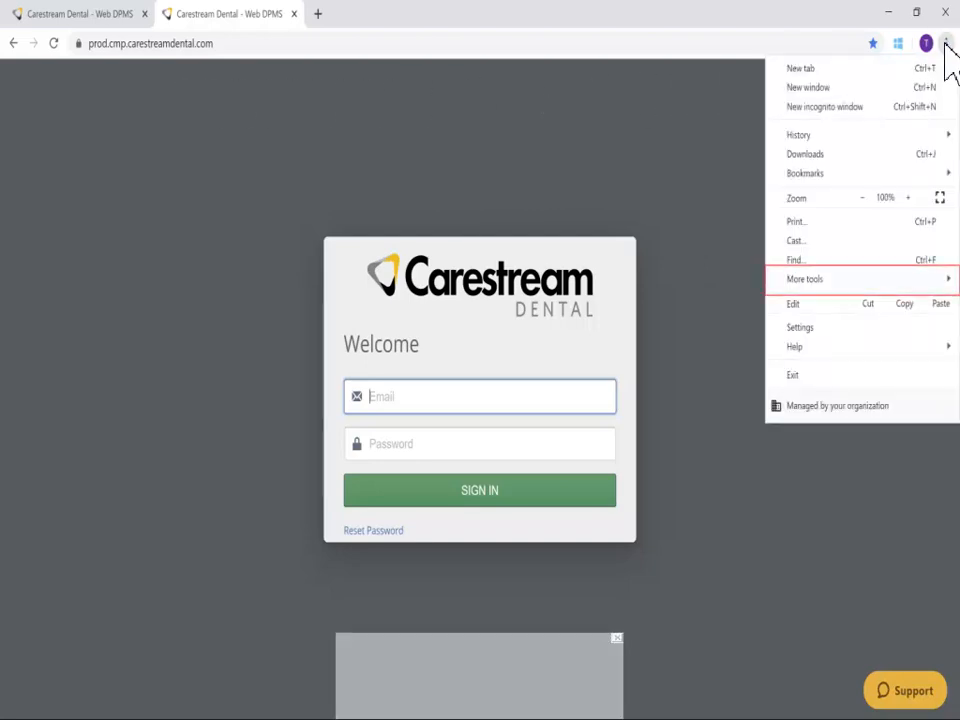
pyautogui.moveTo(876, 276)
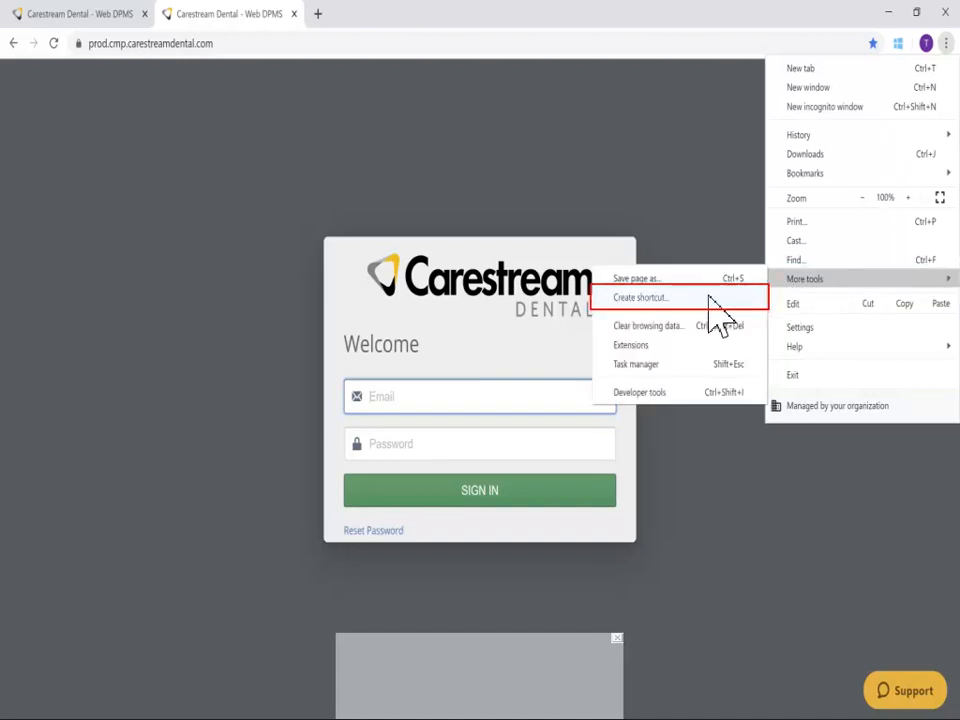
pyautogui.click(640, 296)
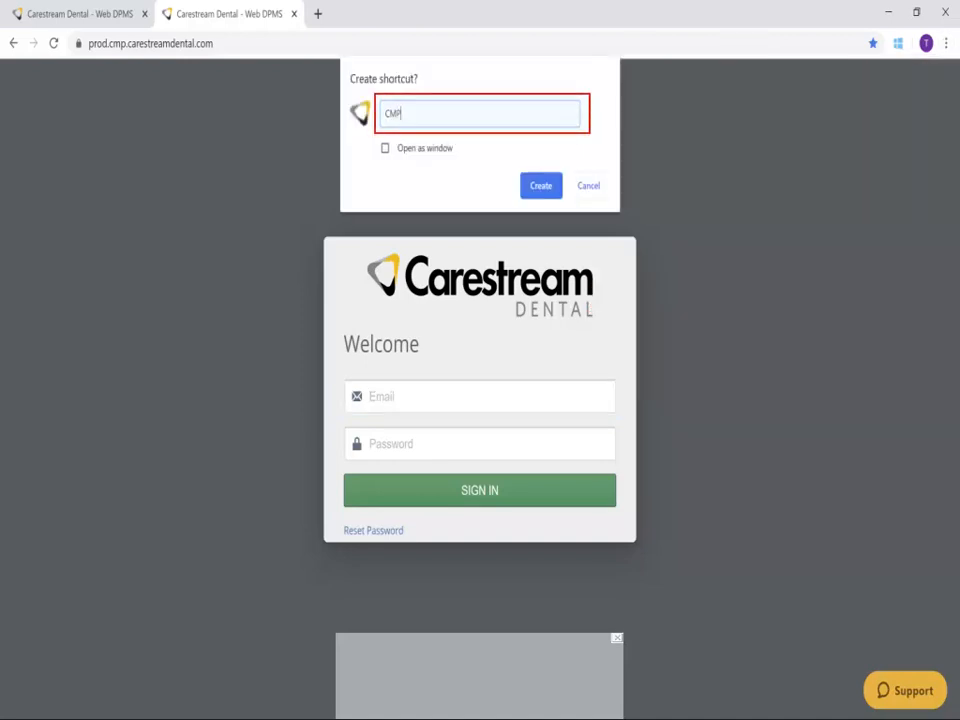